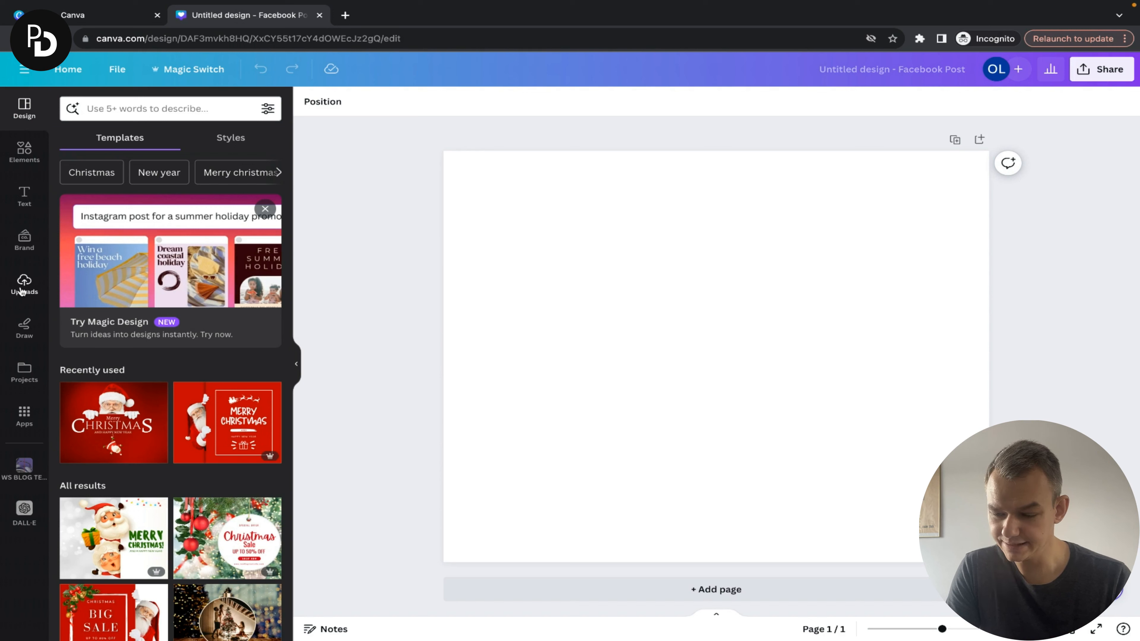
Show the Uploads library and scroll through the previously uploaded photos
click(23, 283)
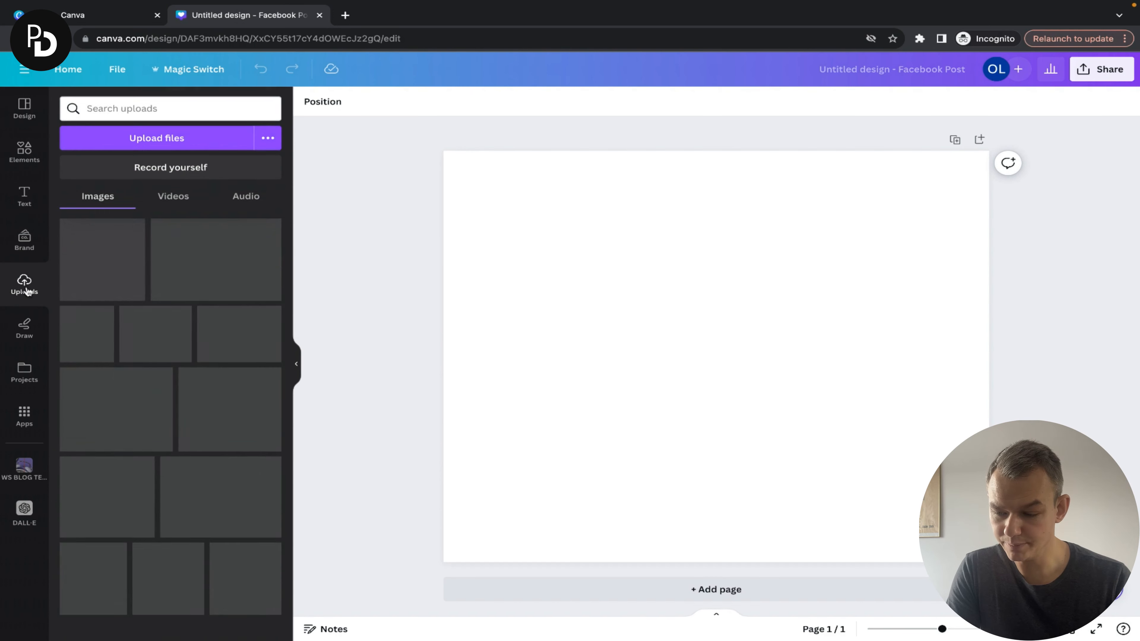
click(24, 284)
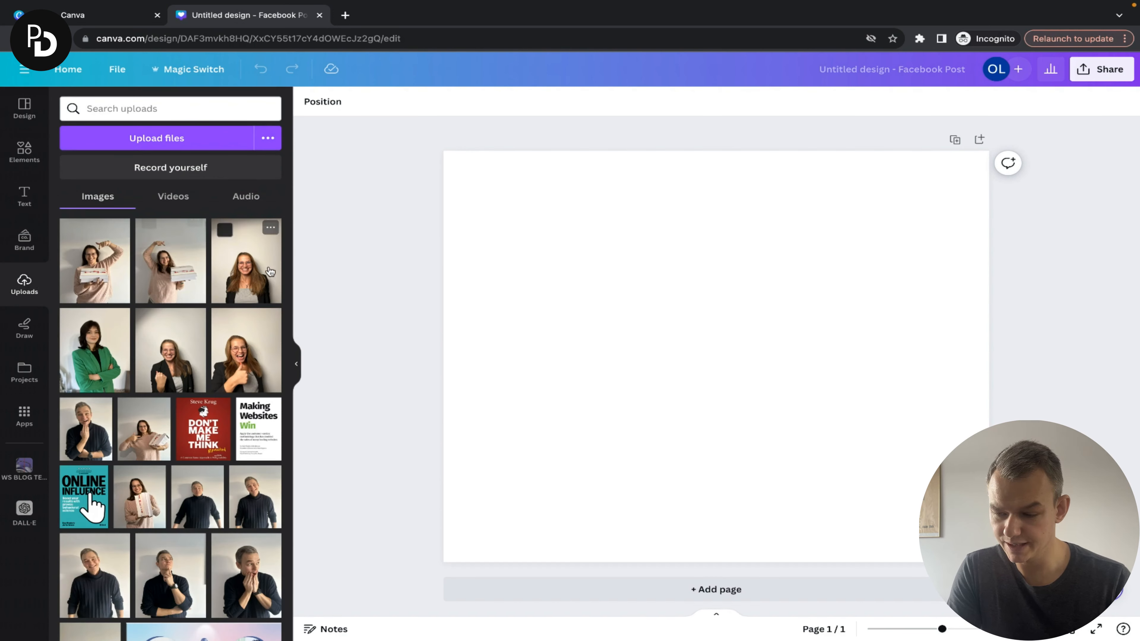
mouse_move(221, 308)
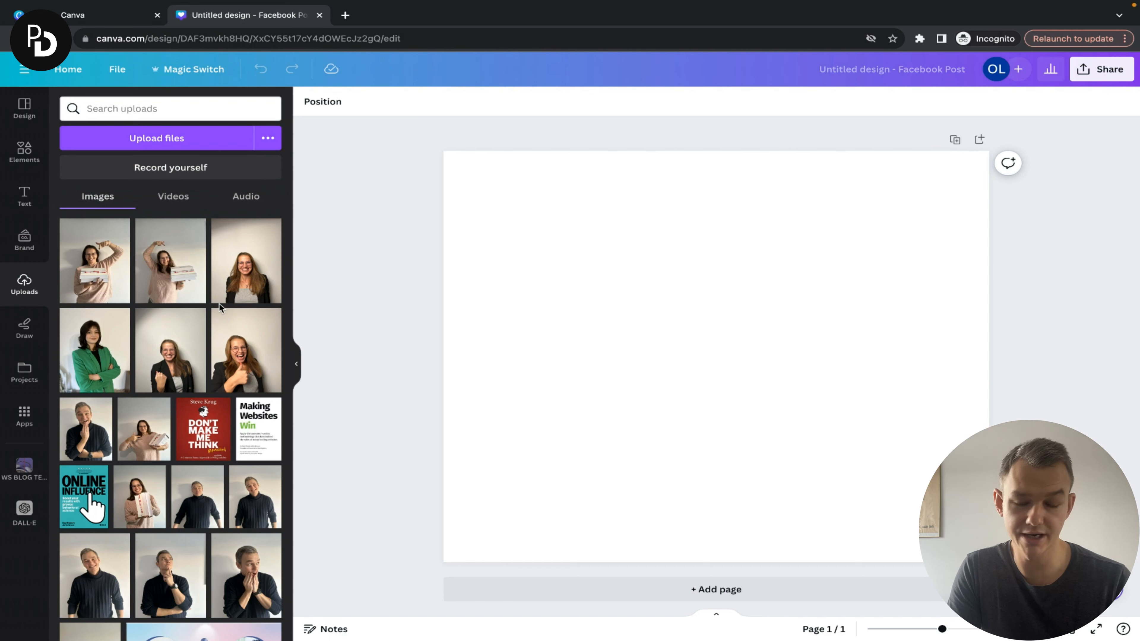
mouse_move(172, 148)
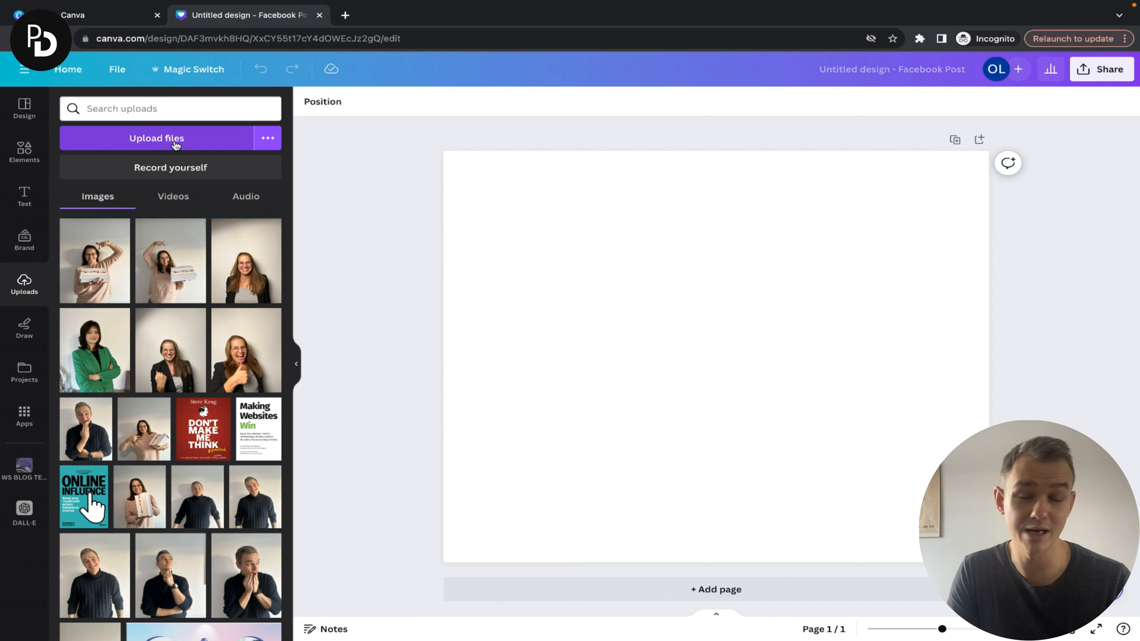
scroll(down, 3)
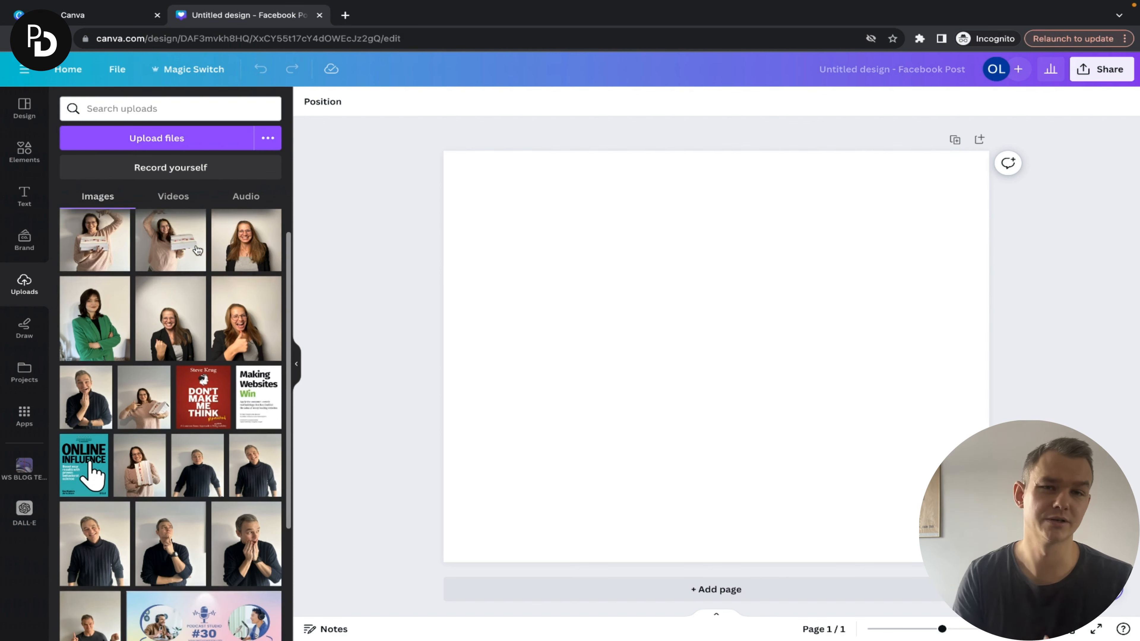
scroll(down, 3)
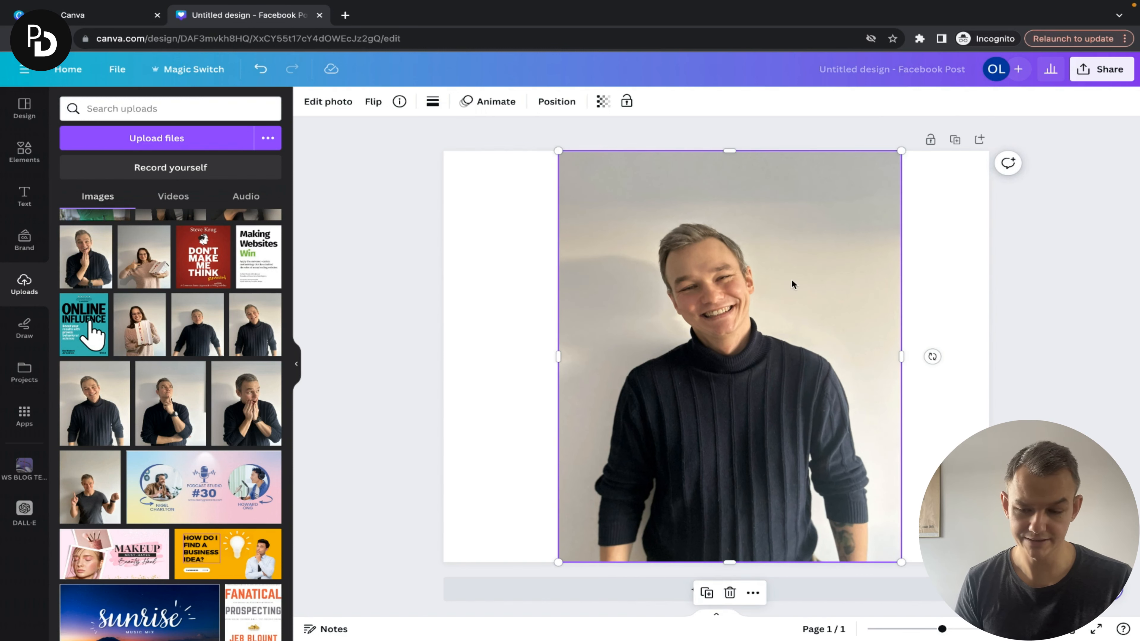
mouse_move(357, 174)
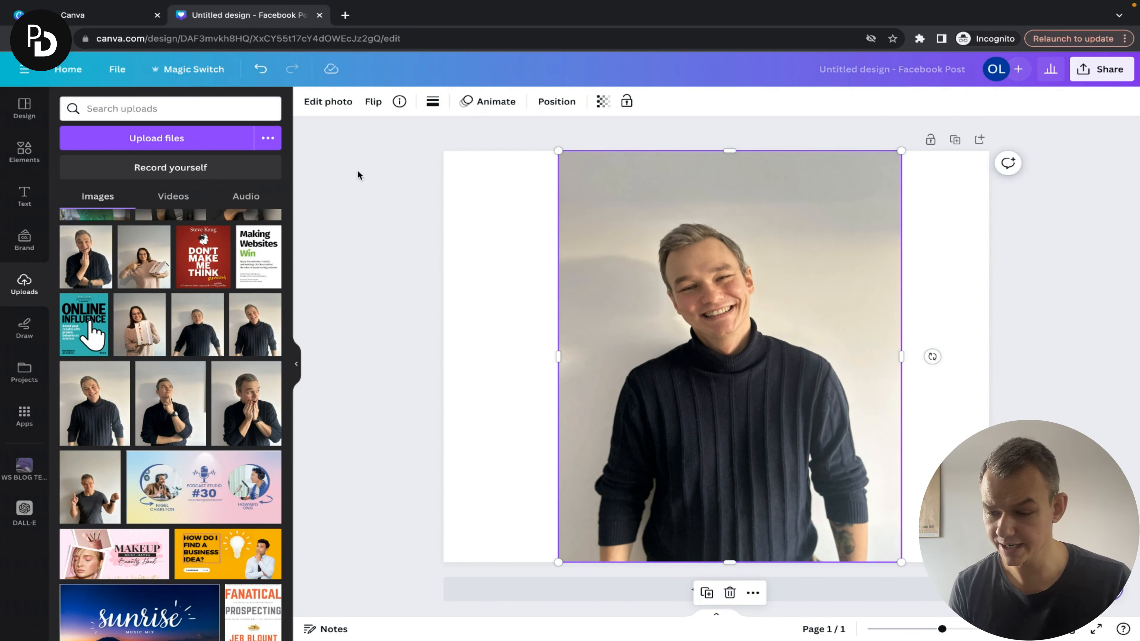
mouse_move(333, 143)
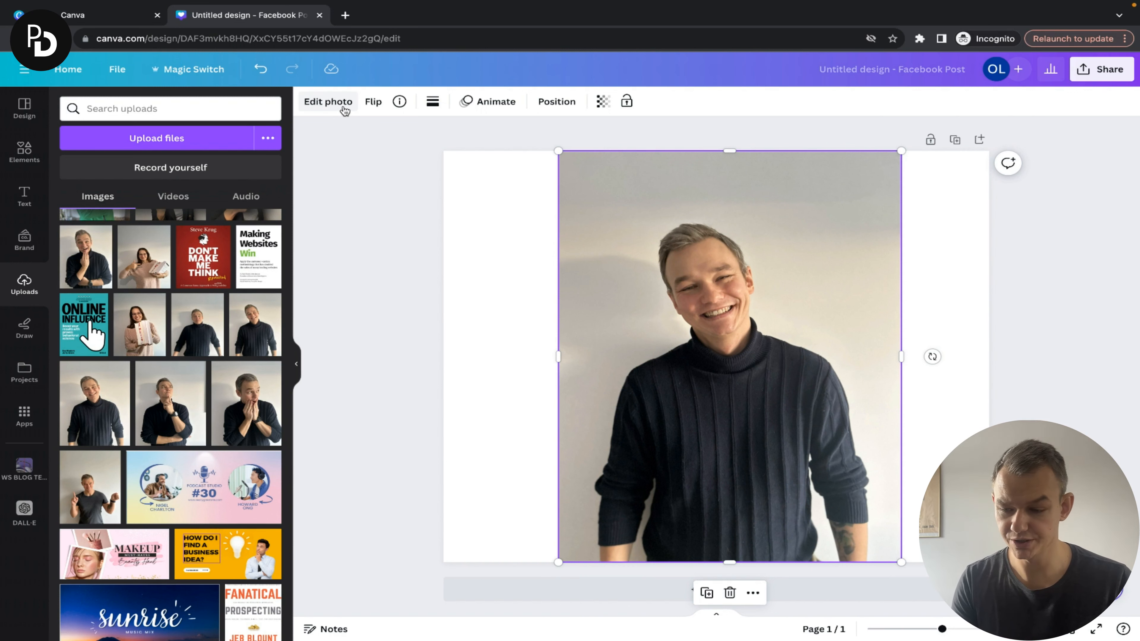
Run BG Remover on the man's portrait, leaving him cut out on the white canvas
click(170, 108)
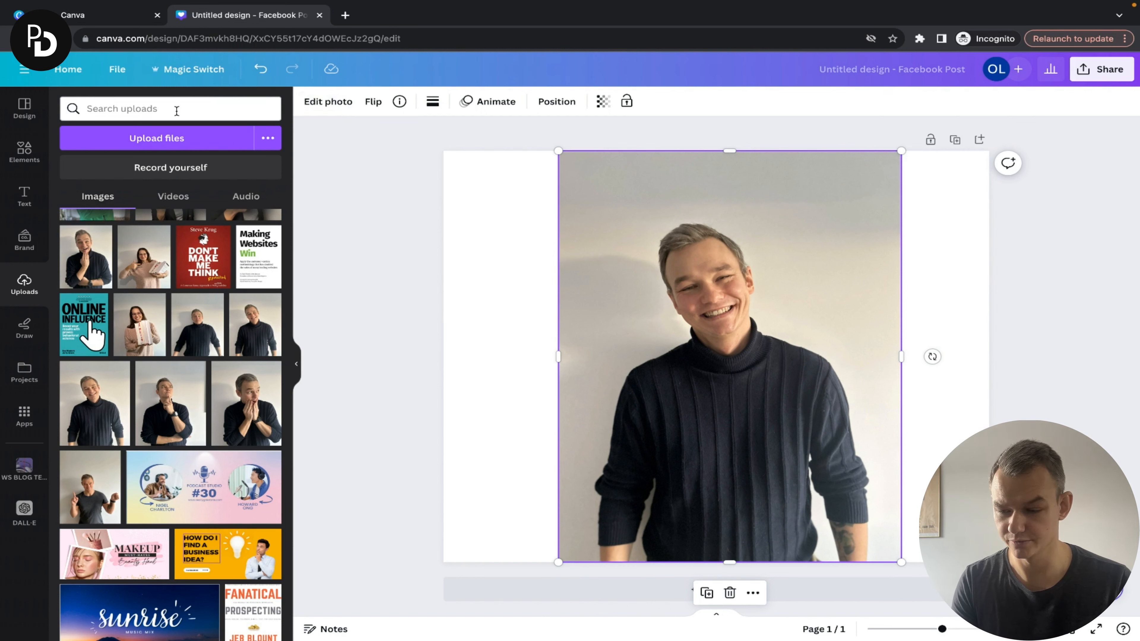
mouse_move(327, 101)
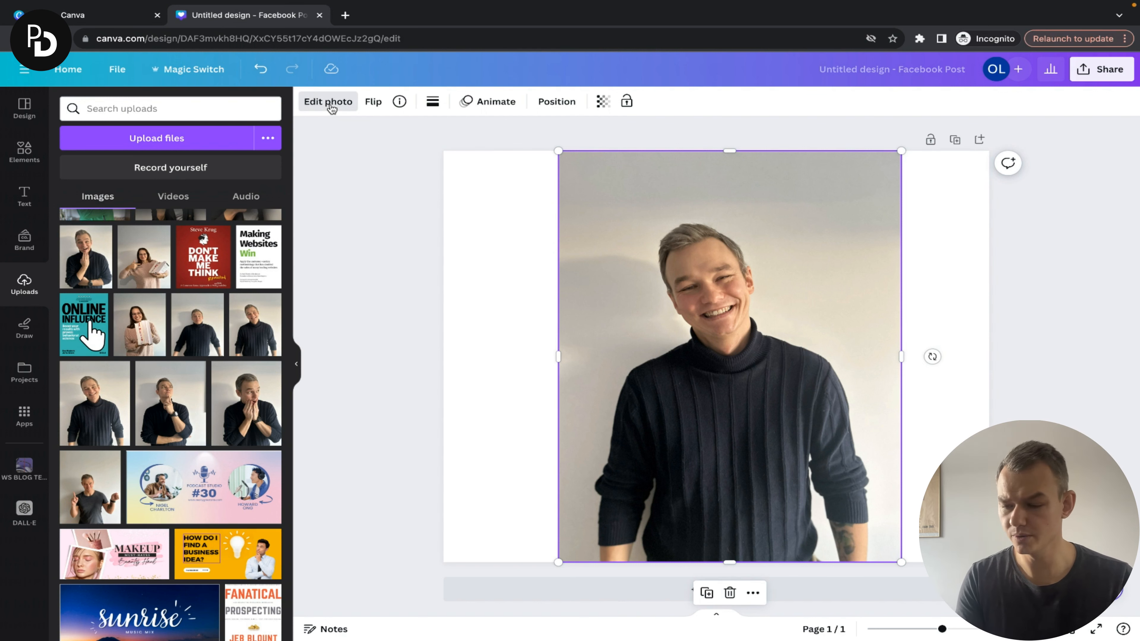
click(328, 101)
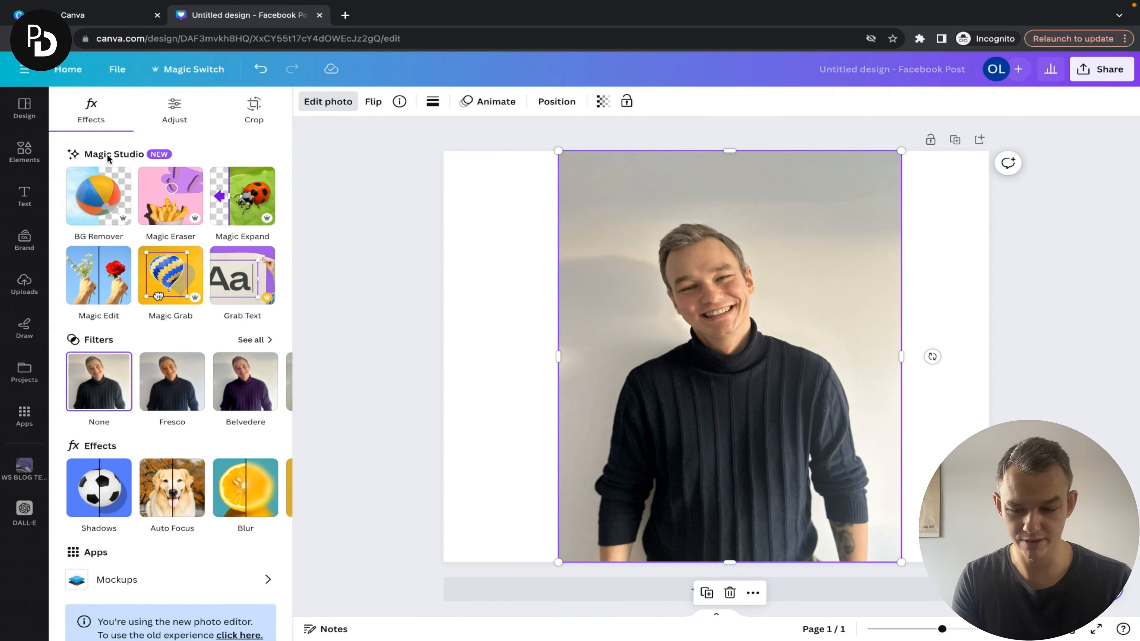
click(98, 195)
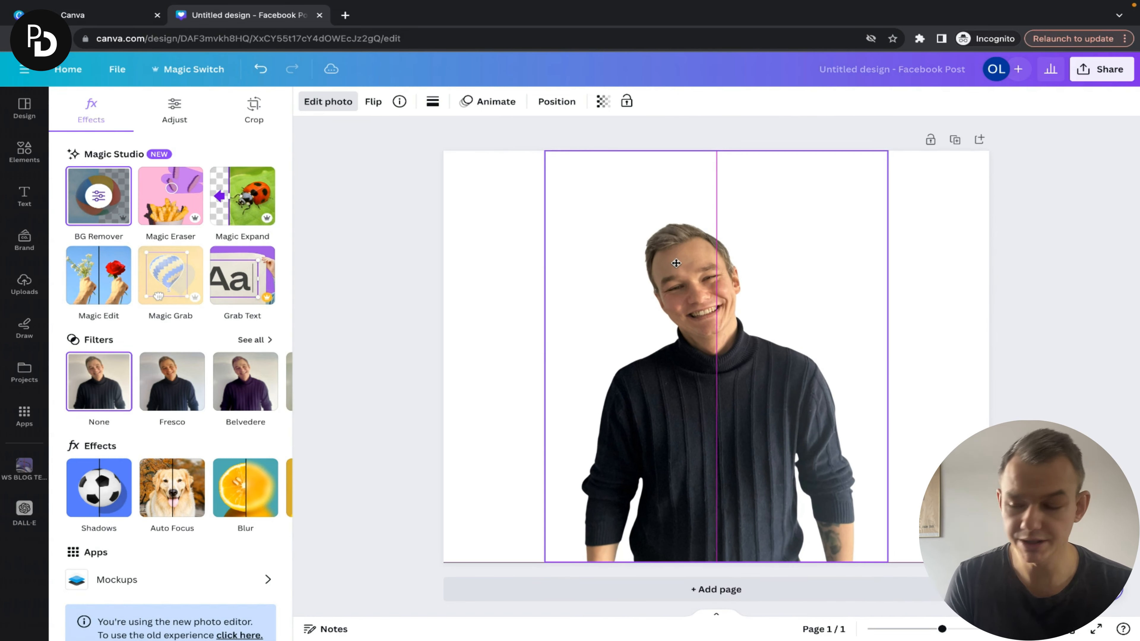
click(676, 263)
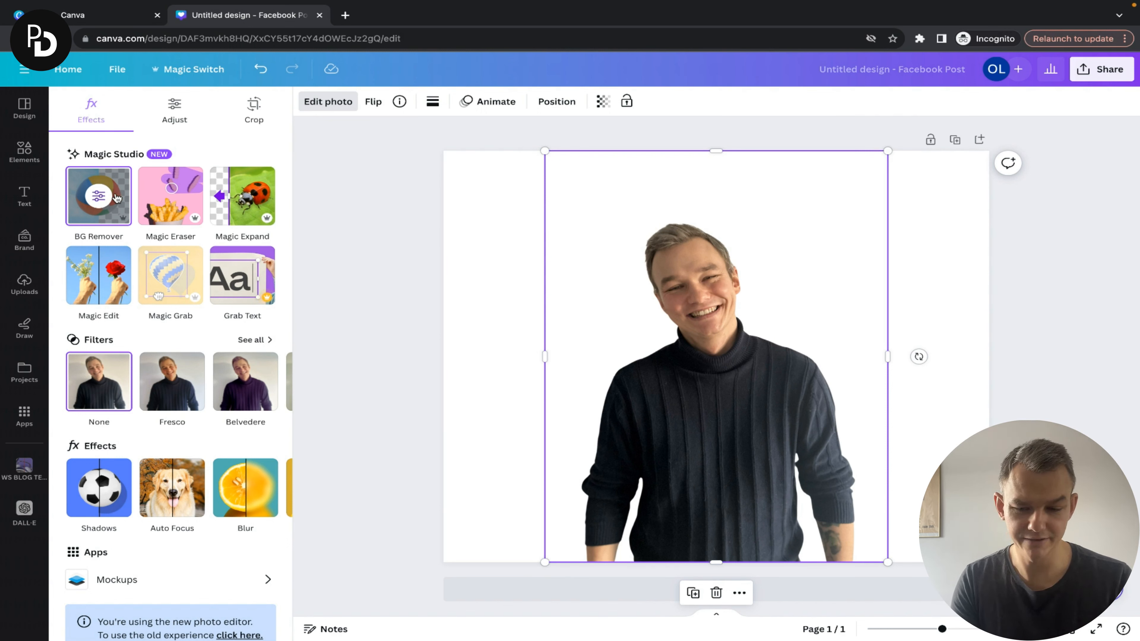
mouse_move(358, 197)
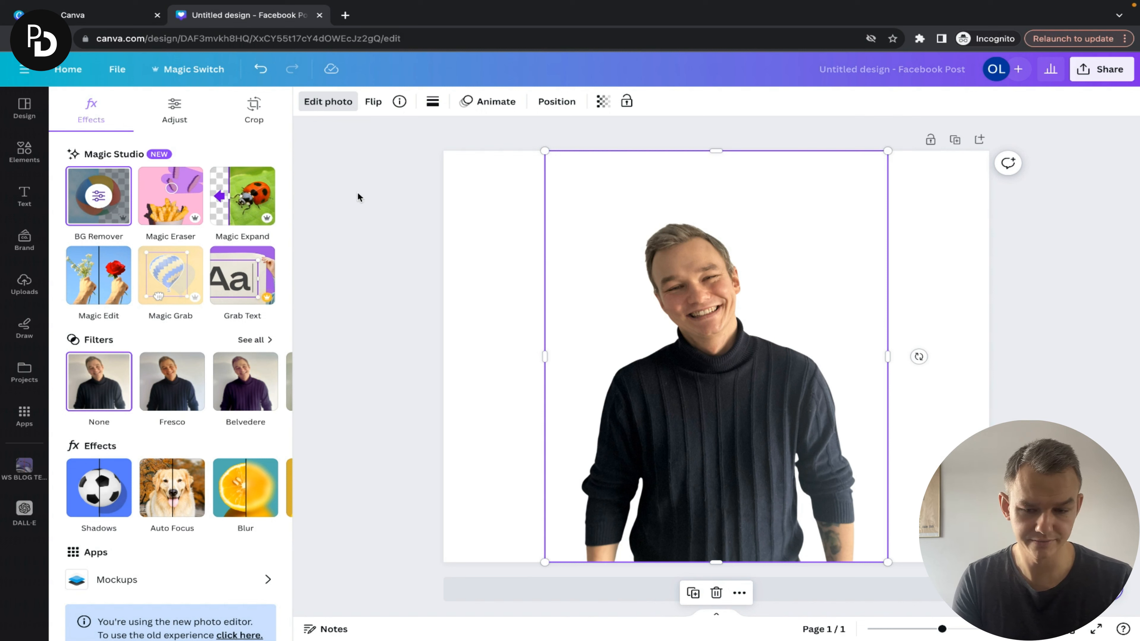
click(24, 284)
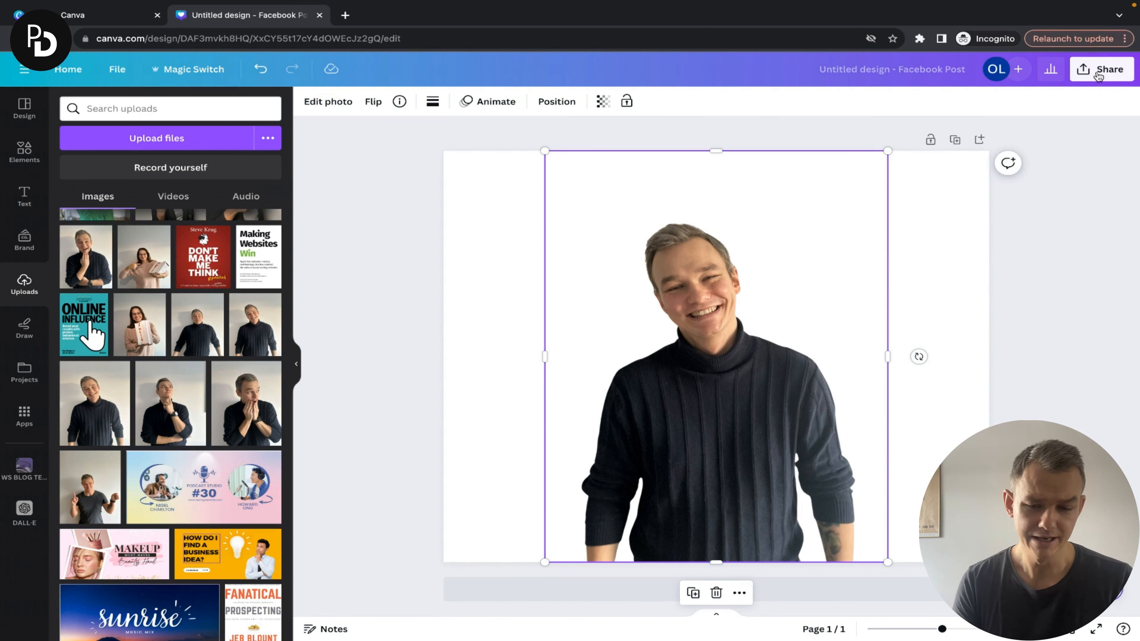
Check the download settings under Share, trying the Transparent background option
click(1106, 69)
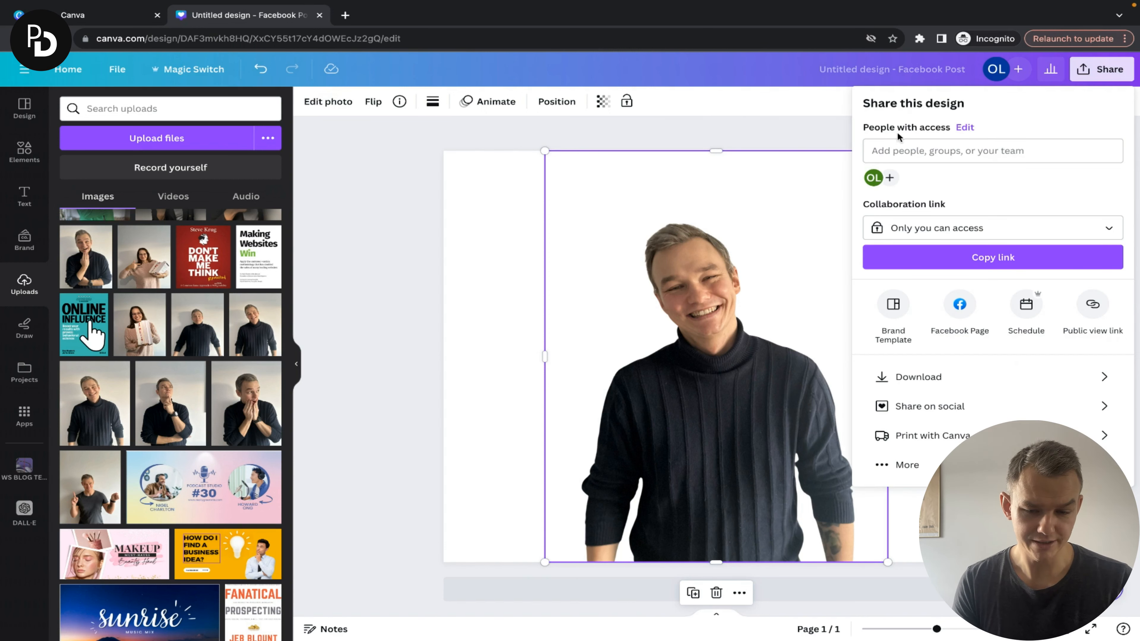
click(919, 377)
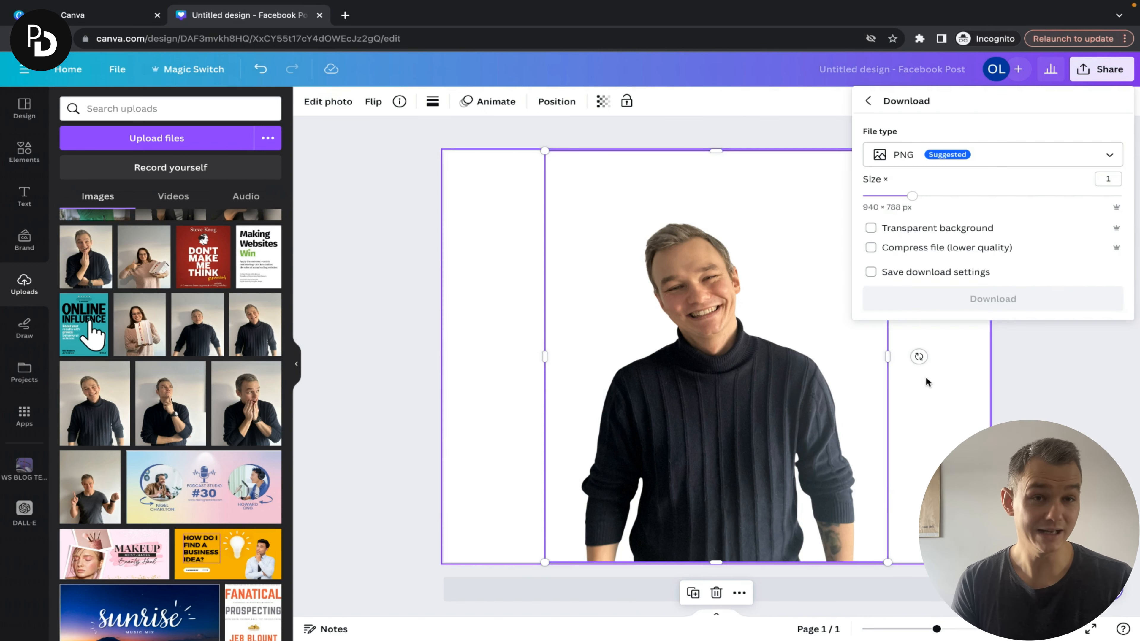
click(871, 227)
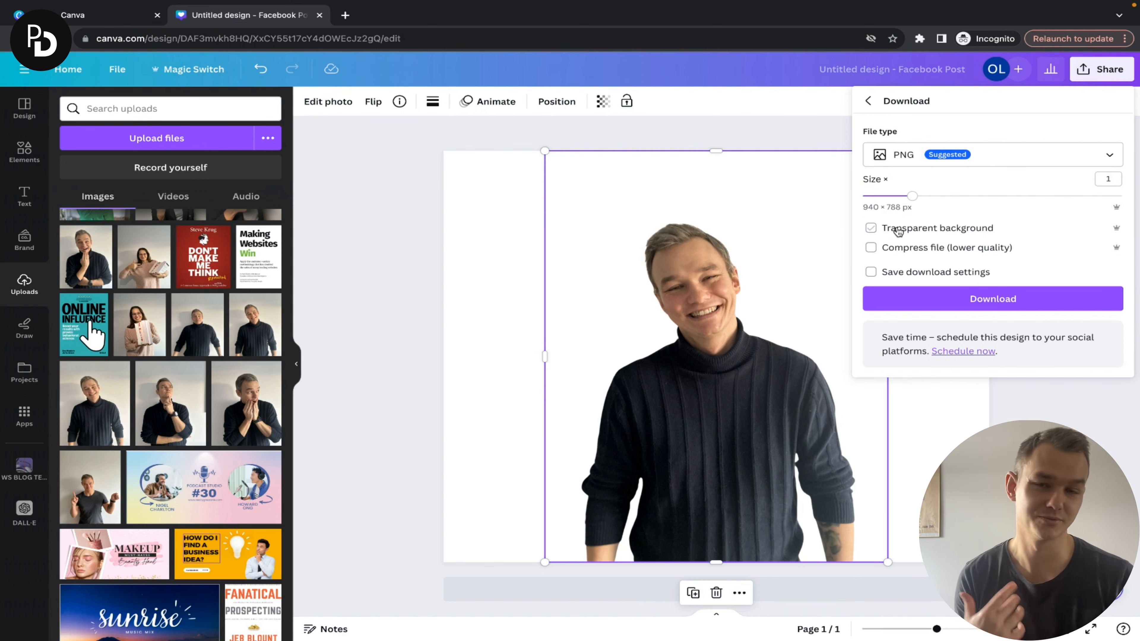
click(872, 227)
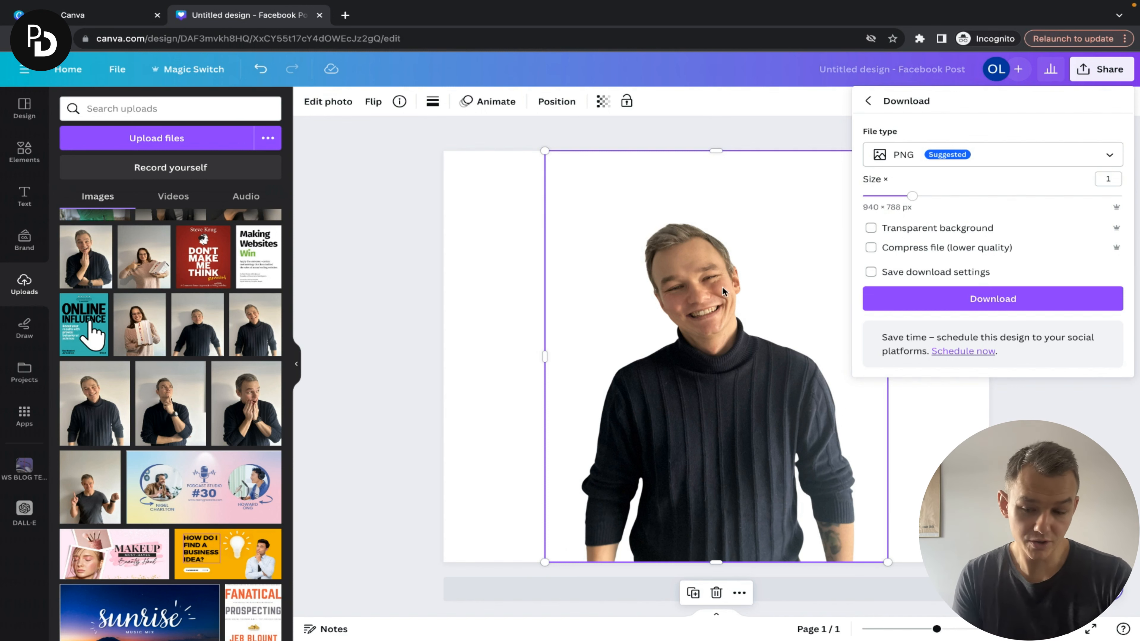
mouse_move(798, 274)
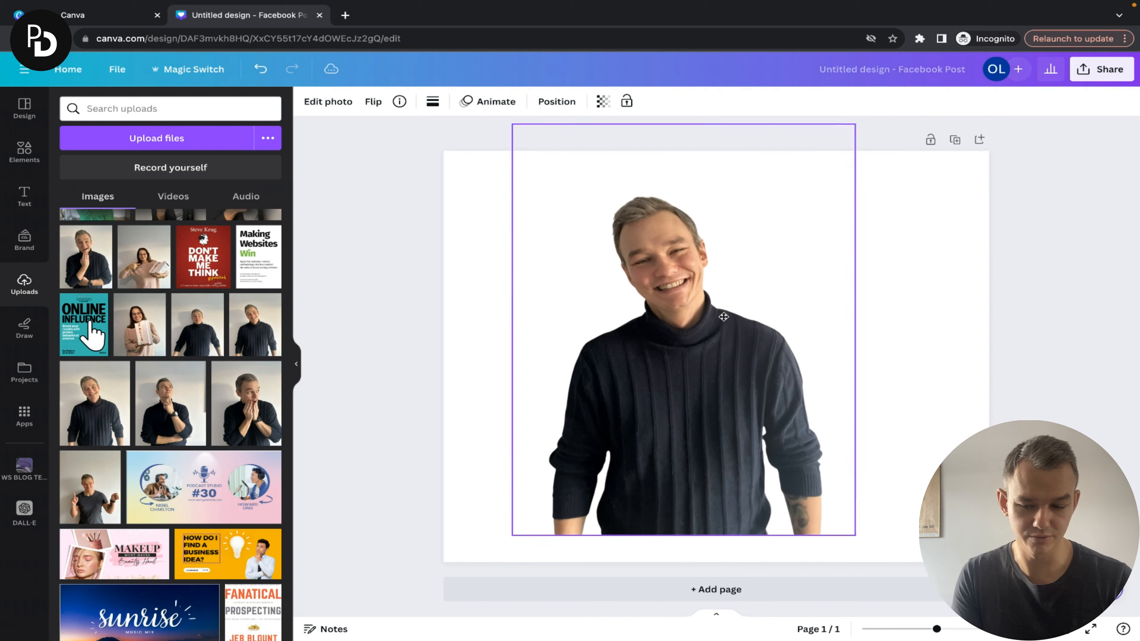
Nudge the cut-out portrait slightly up and left, then return to Share
click(683, 328)
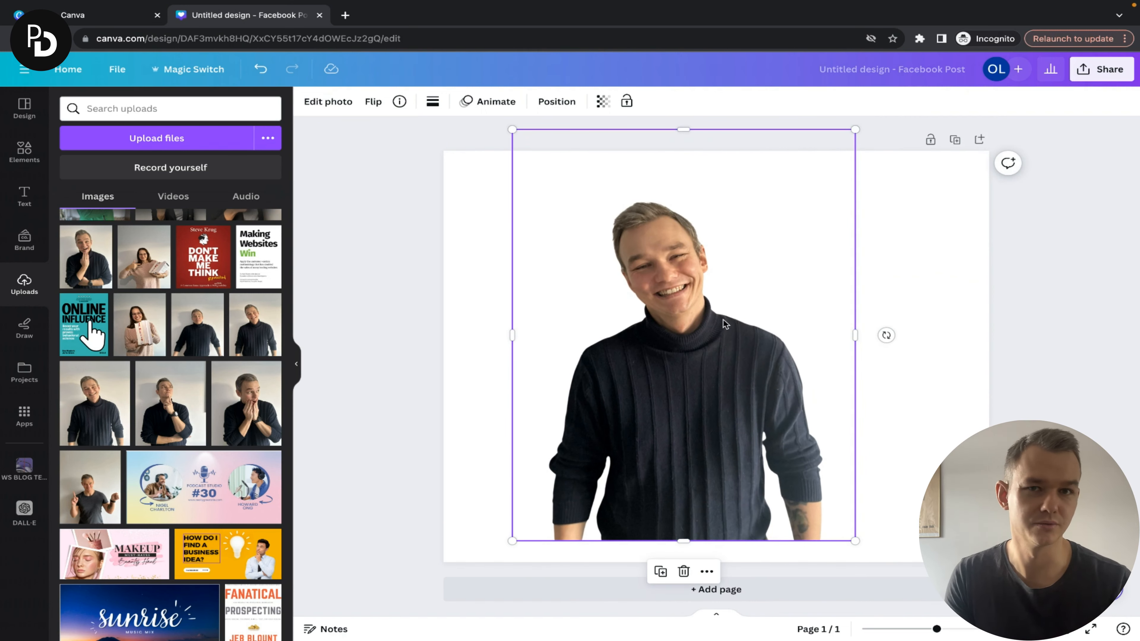
click(1101, 69)
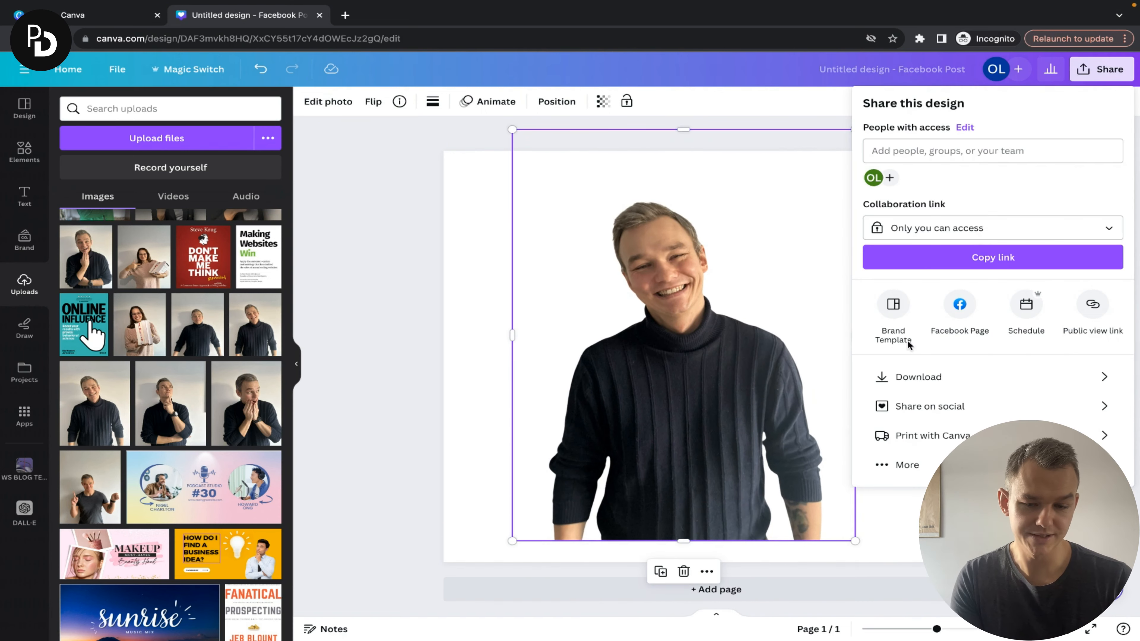
Download the post as a PNG with Transparent background ticked
click(918, 376)
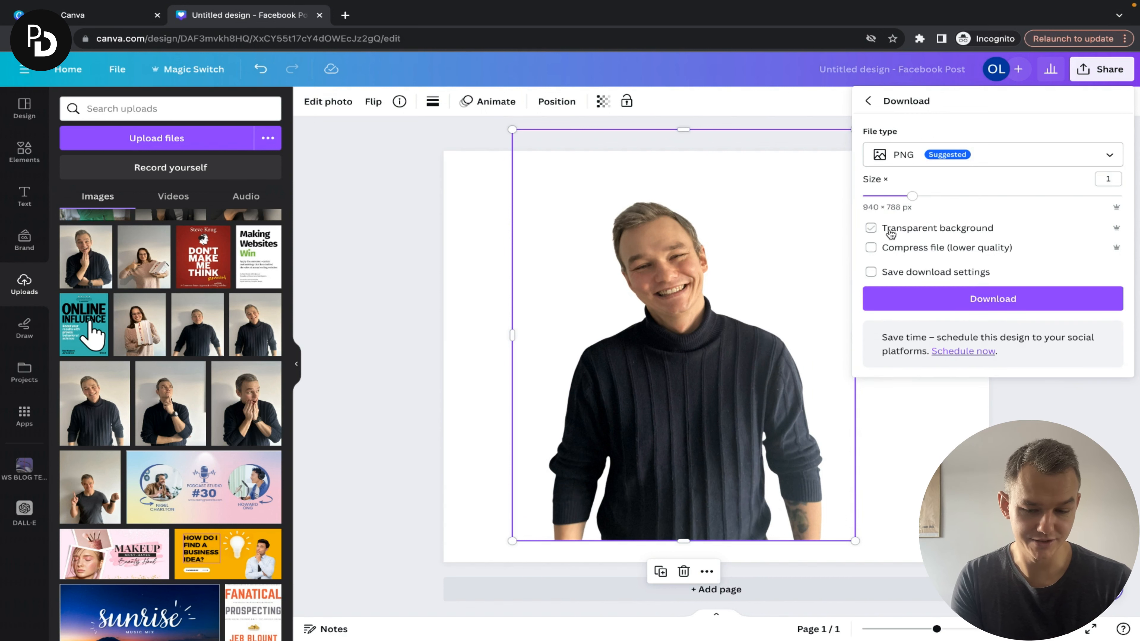
click(871, 227)
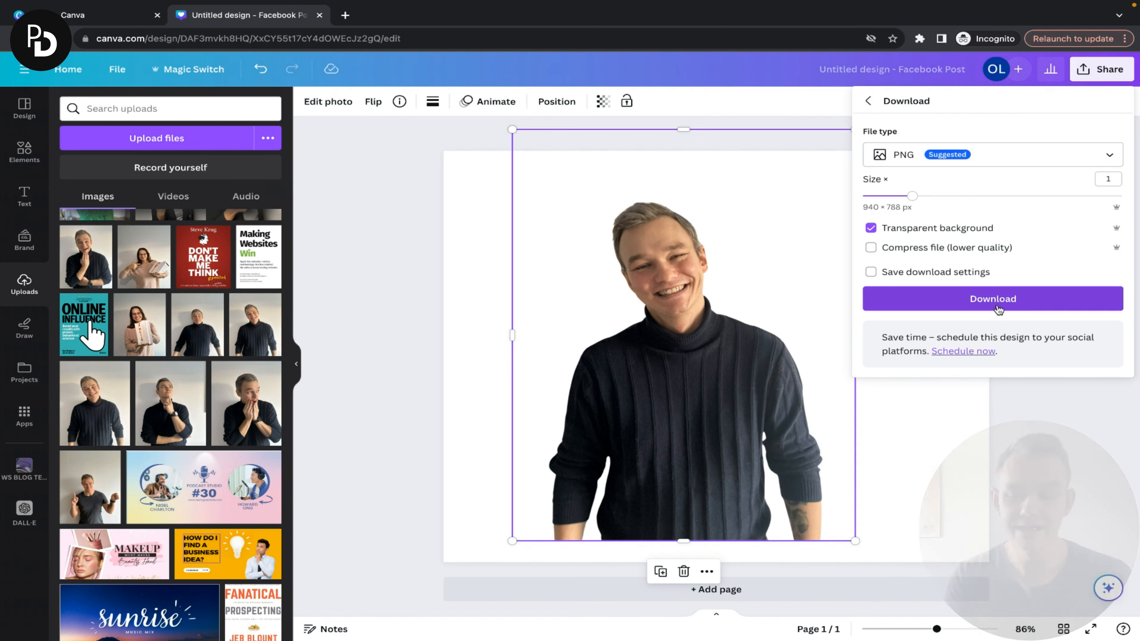
click(992, 298)
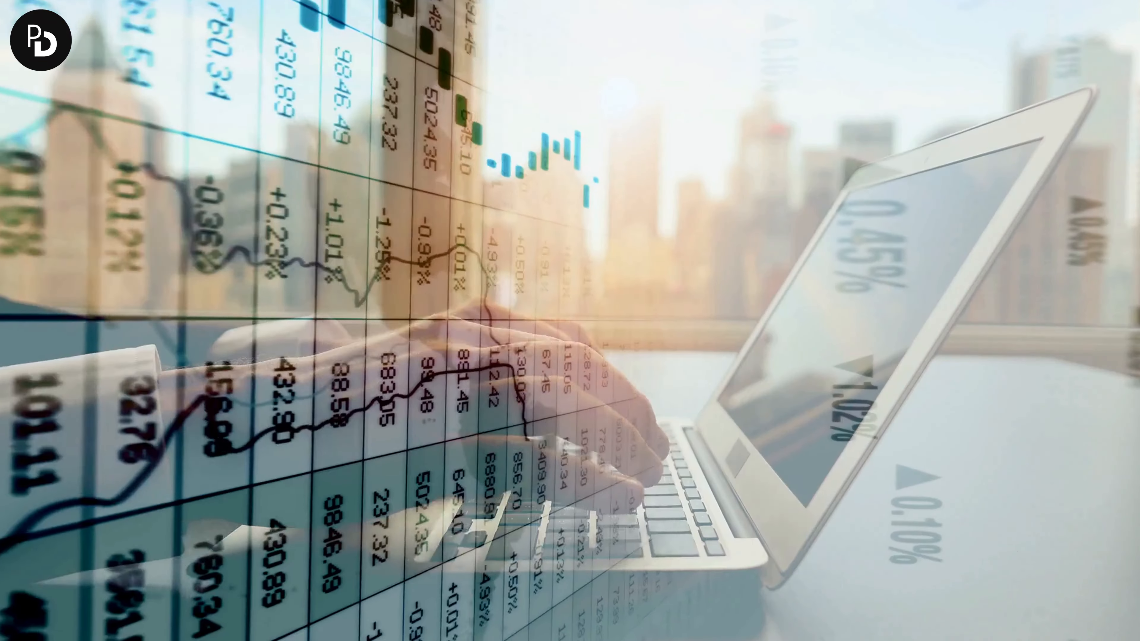